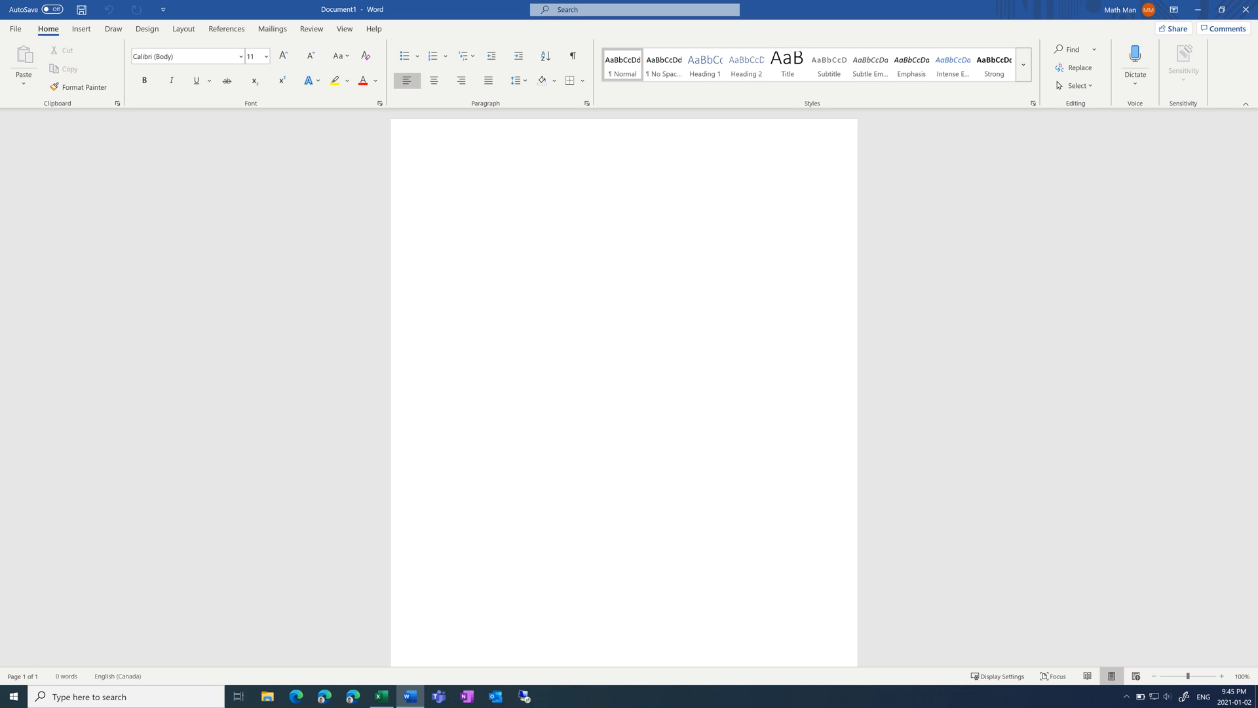
- Review the two recovered Book1 versions in Excel, then return to the blank Word document
{"action": "left_click", "coordinate": [445, 178]}
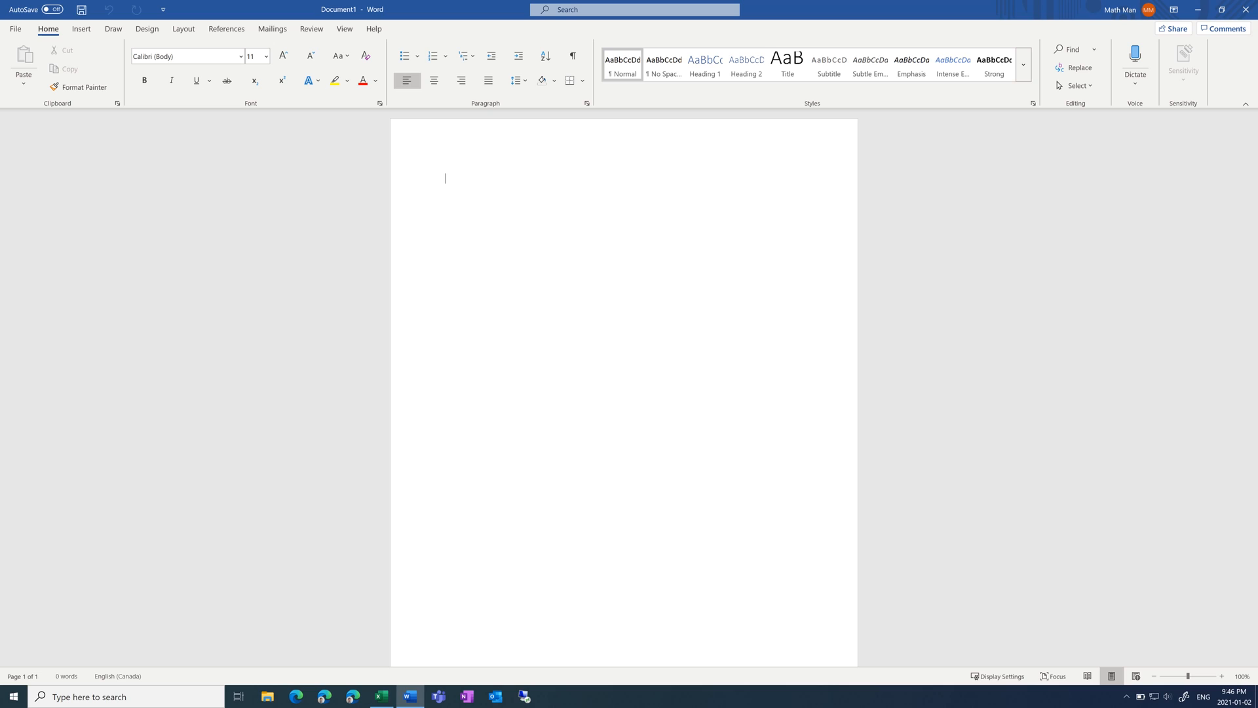
{"action": "mouse_move", "coordinate": [477, 311]}
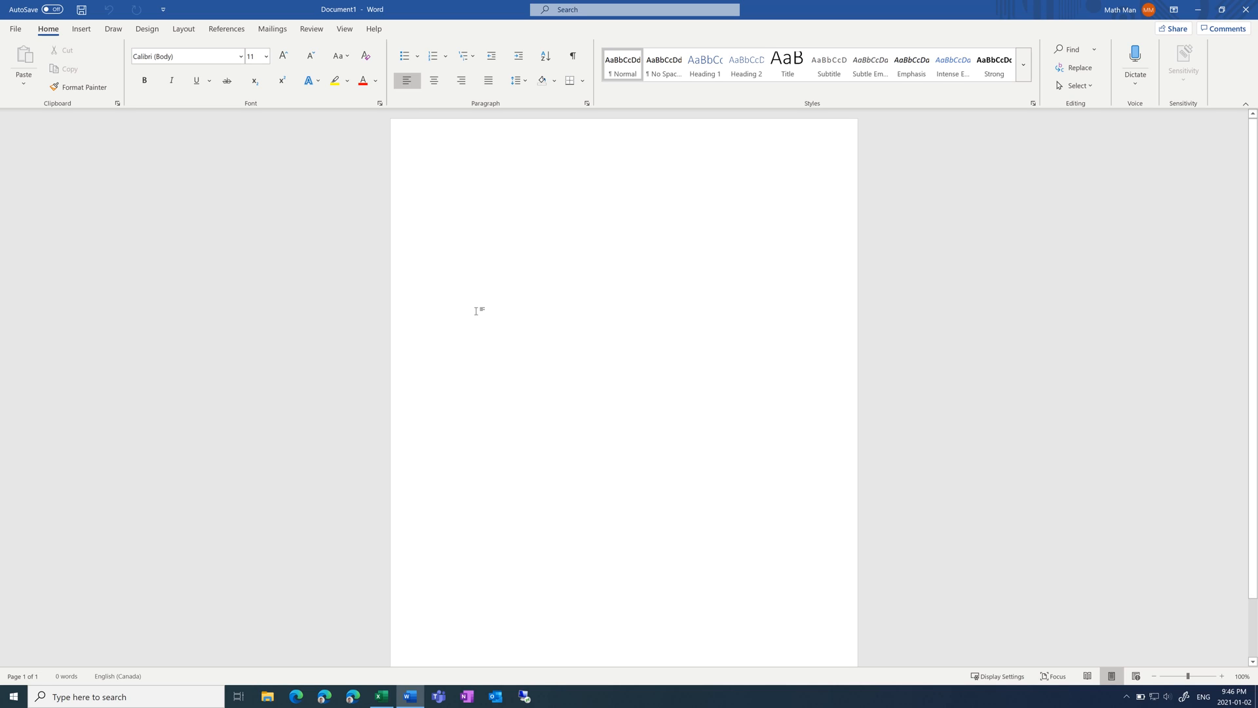
{"action": "mouse_move", "coordinate": [144, 237]}
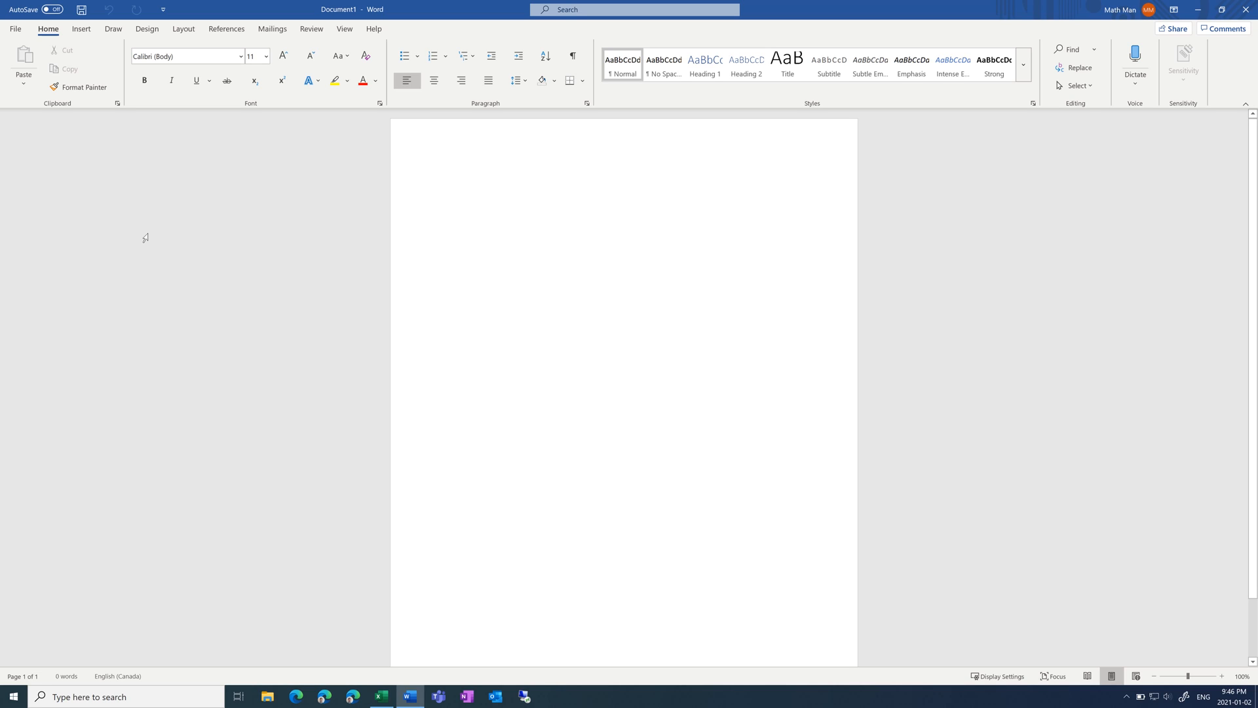
{"action": "mouse_move", "coordinate": [44, 146]}
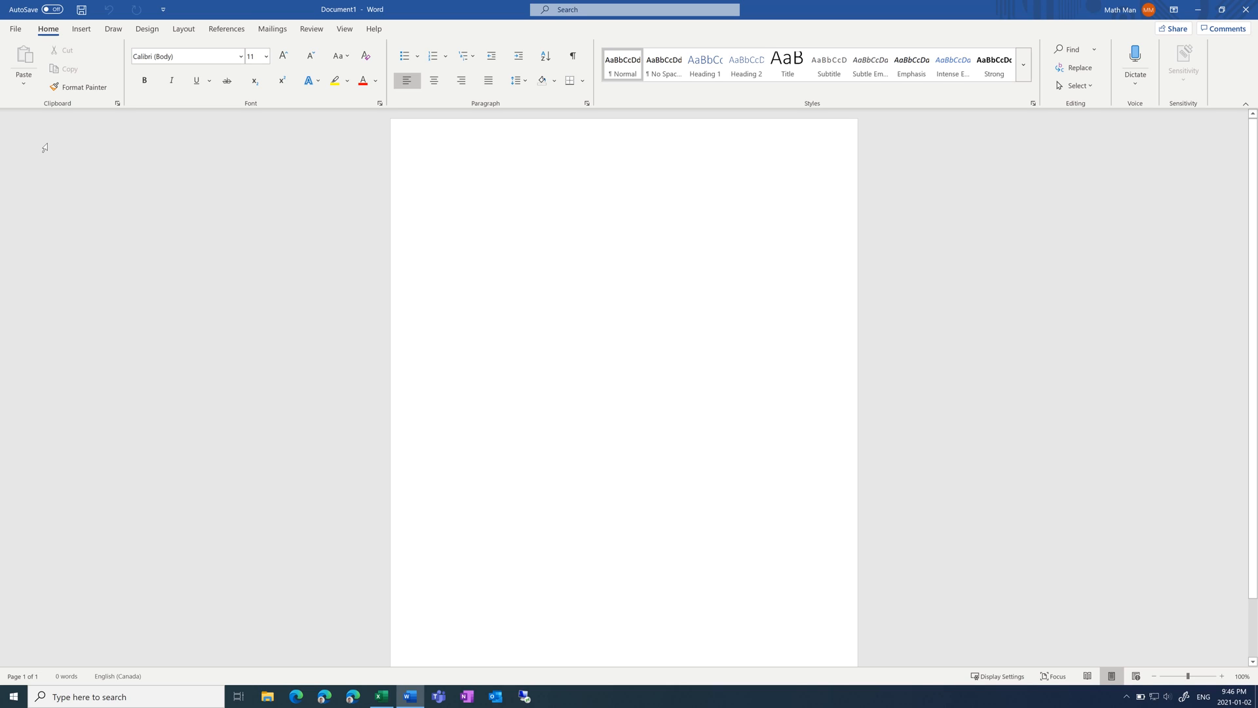
{"action": "left_click", "coordinate": [445, 177]}
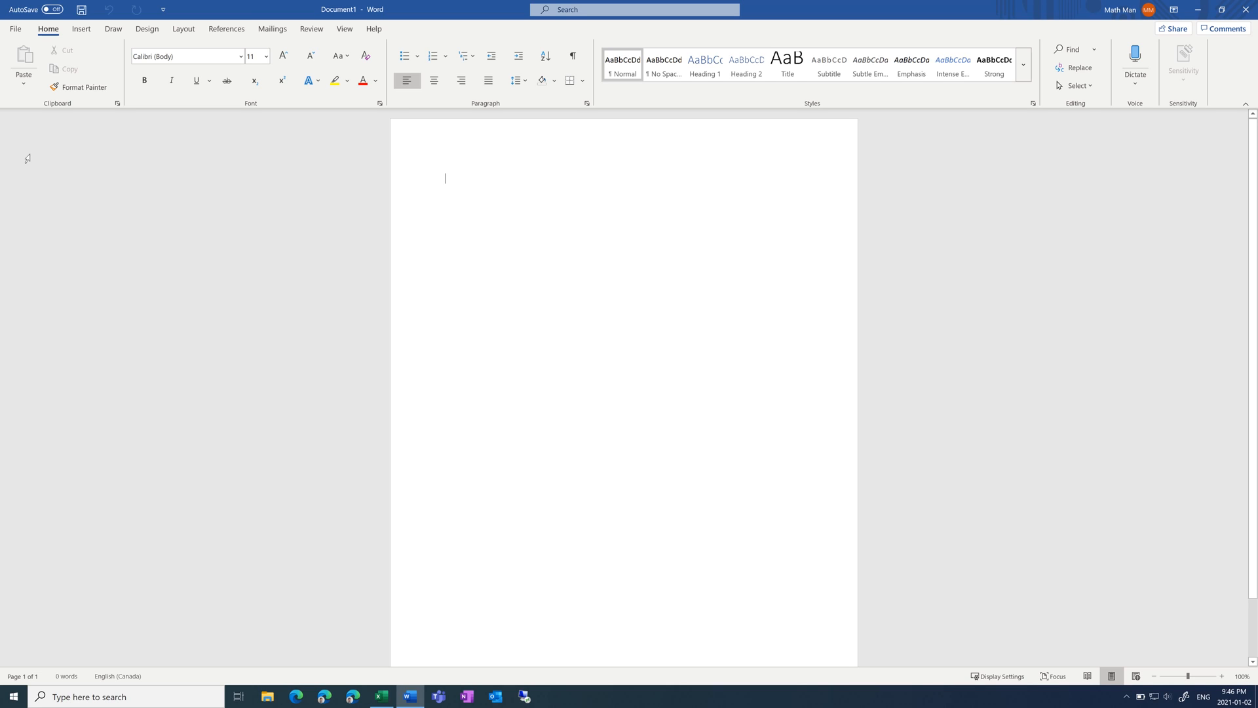
{"action": "mouse_move", "coordinate": [85, 348]}
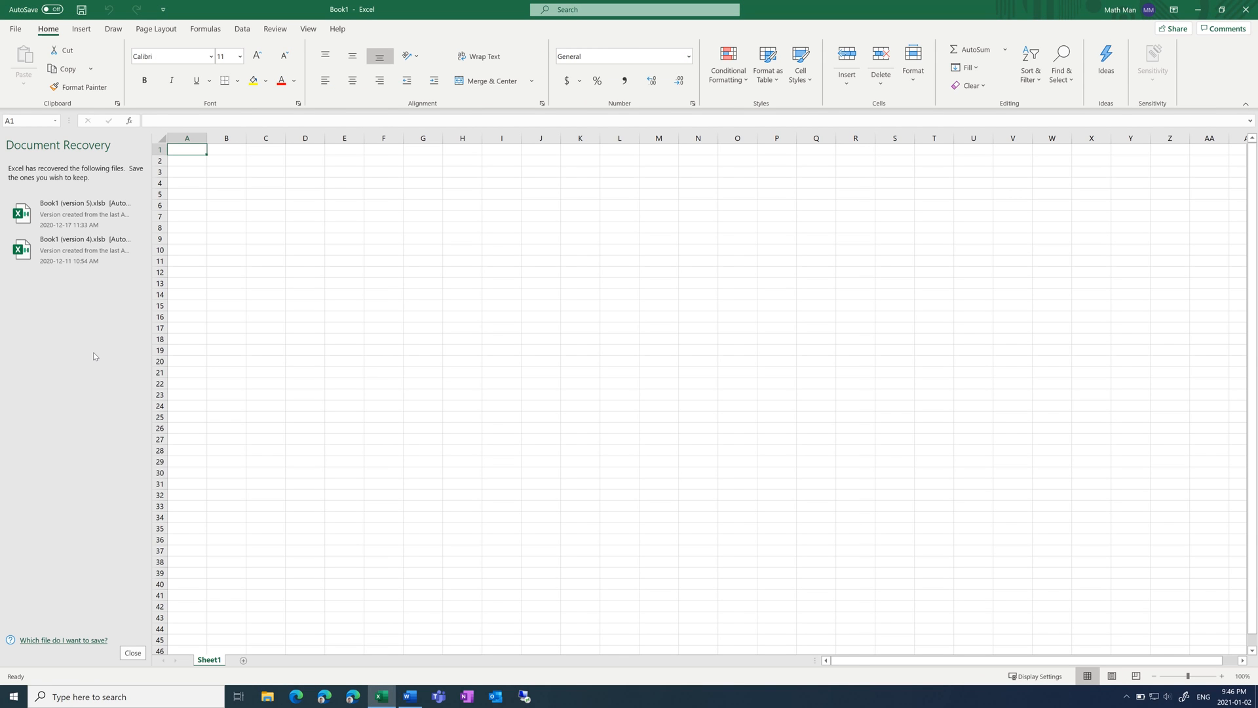
{"action": "mouse_move", "coordinate": [108, 170]}
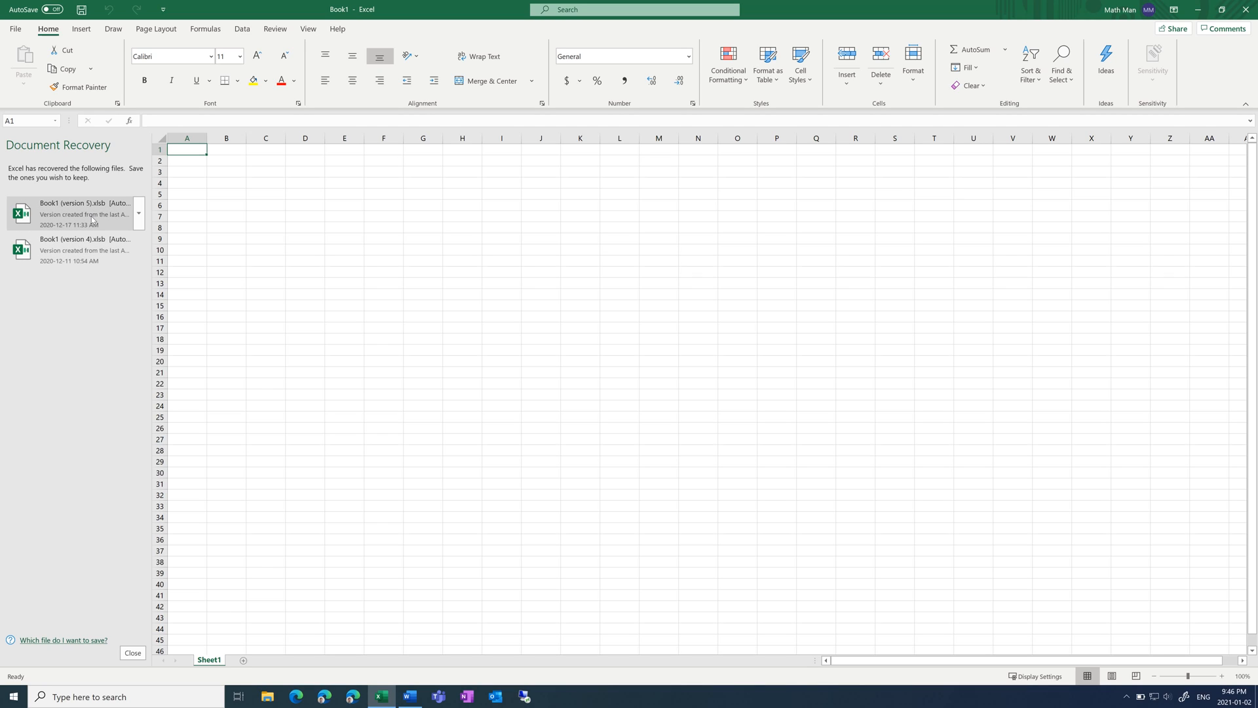
{"action": "mouse_move", "coordinate": [65, 250]}
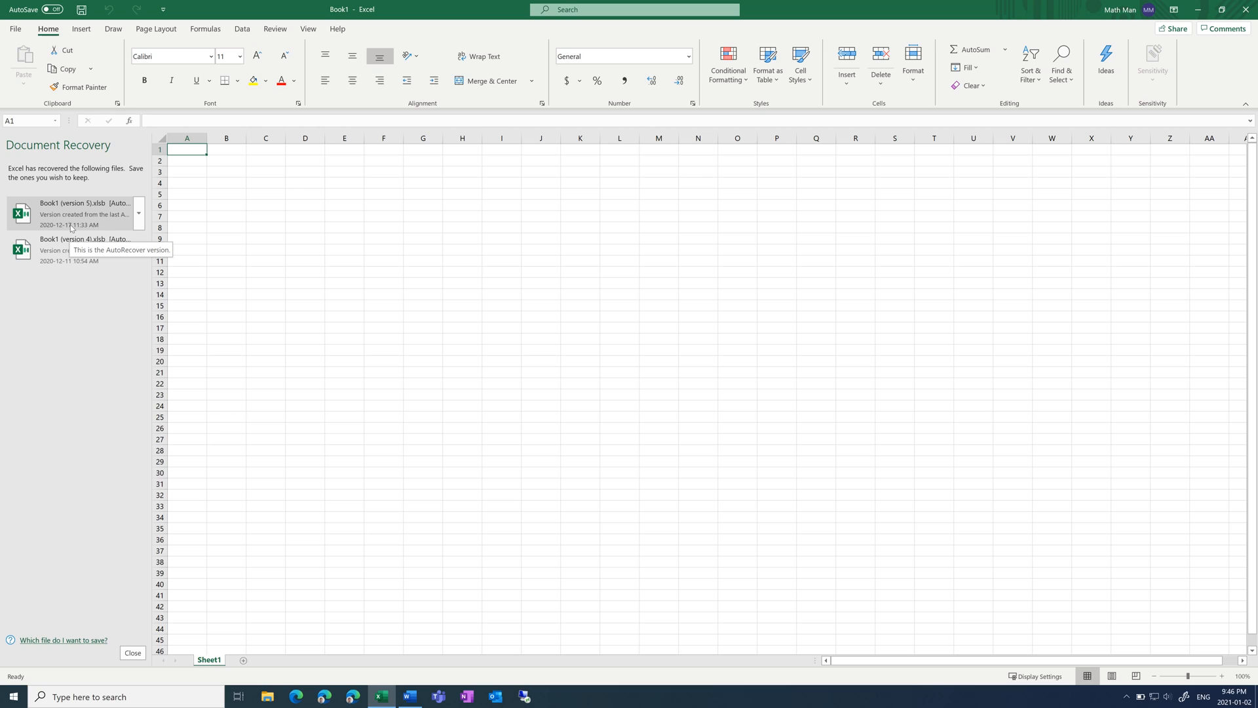
{"action": "mouse_move", "coordinate": [100, 250]}
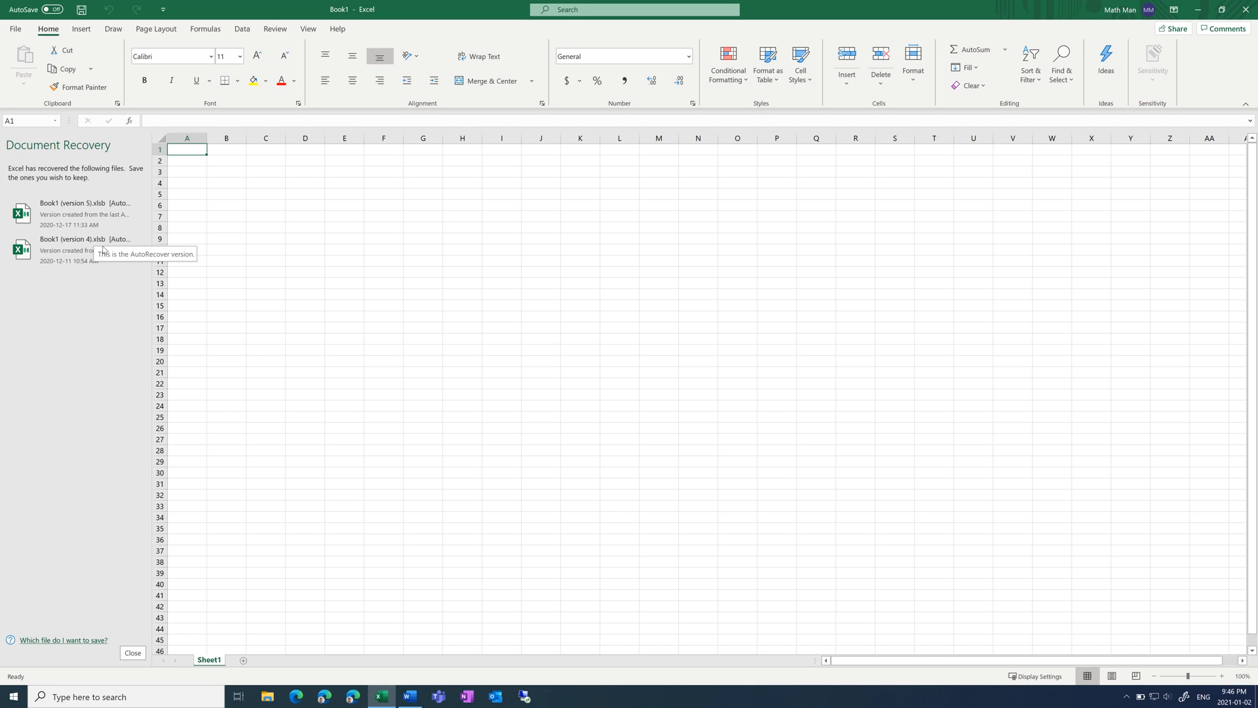
{"action": "mouse_move", "coordinate": [83, 213]}
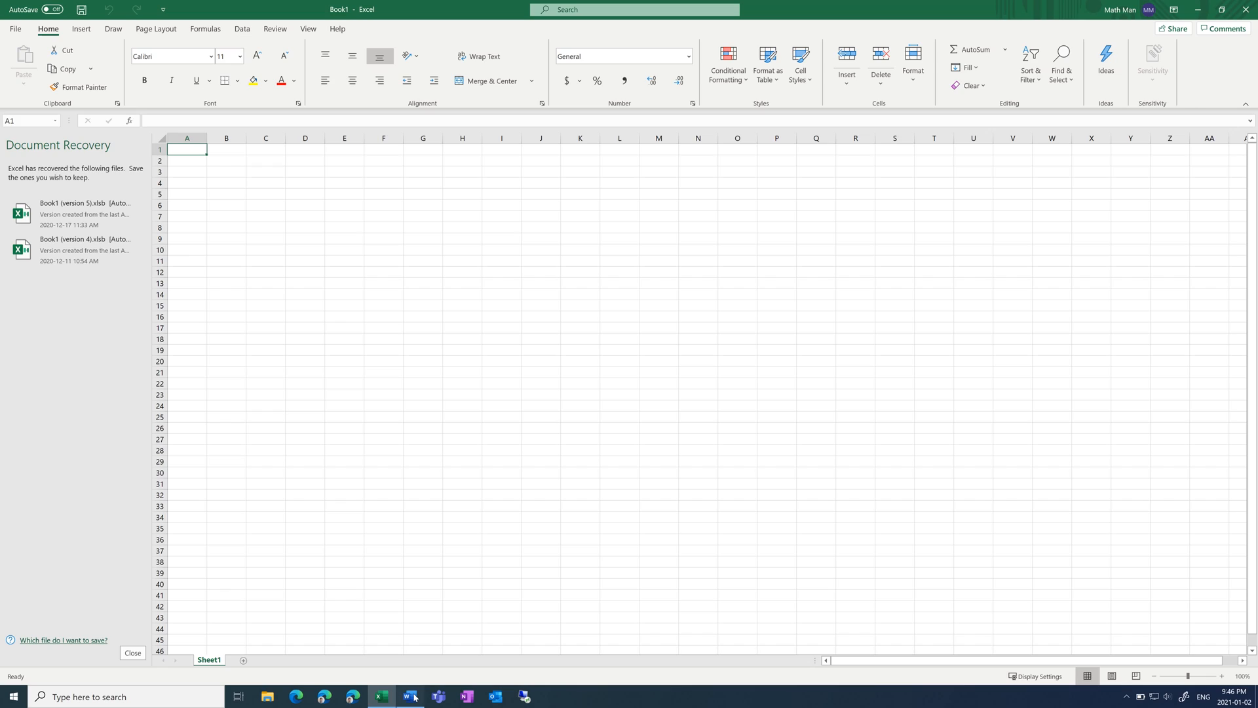
{"action": "left_click", "coordinate": [408, 695]}
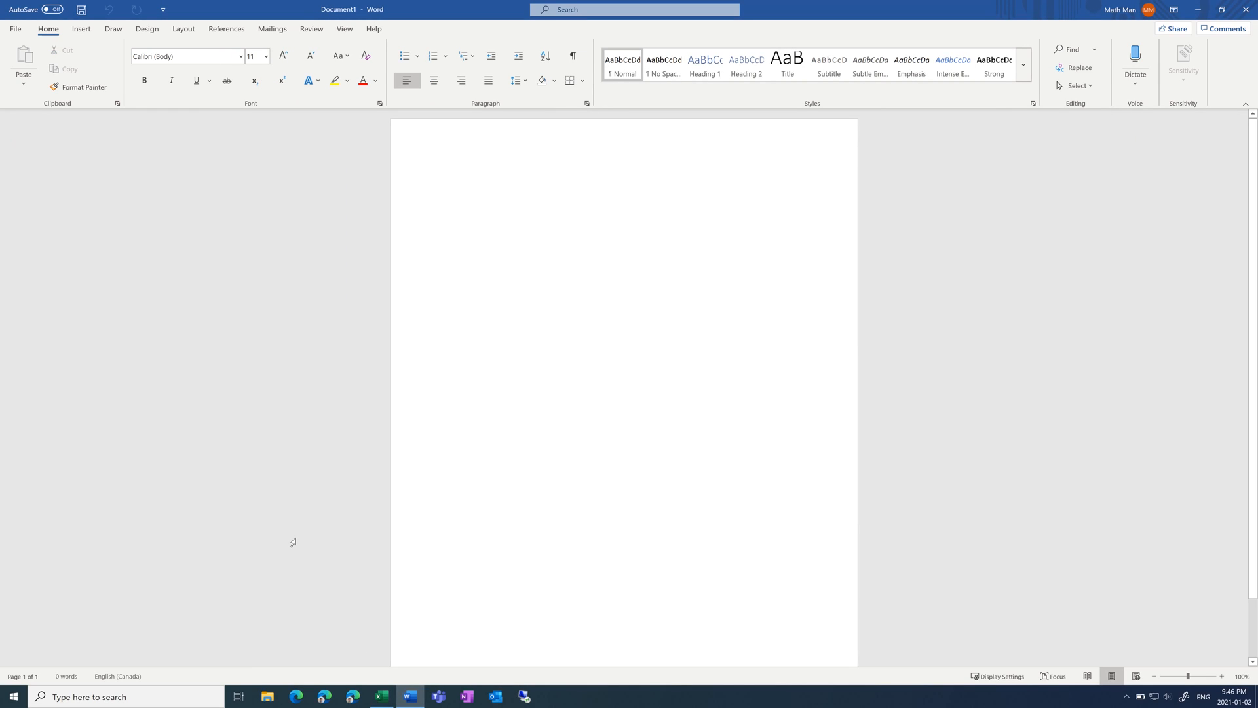
{"action": "mouse_move", "coordinate": [286, 541]}
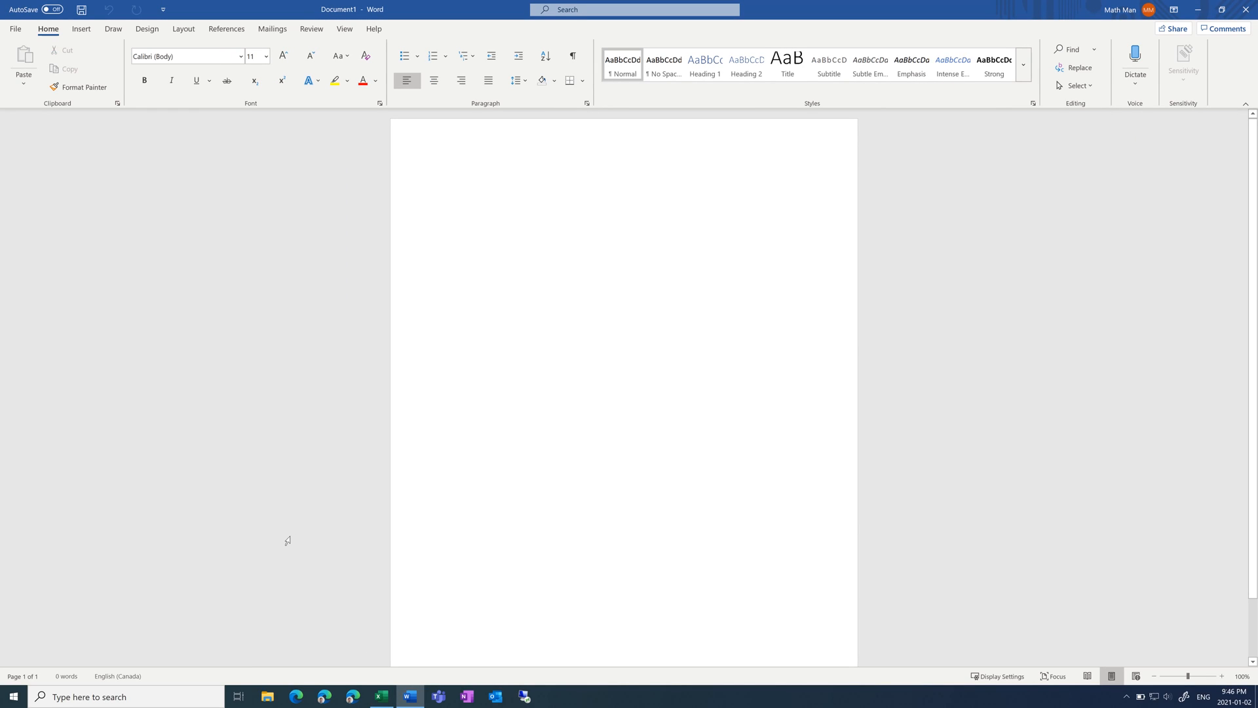
- Run 'appdata' from the Windows Run dialog to open the AppData folder
{"action": "left_click", "coordinate": [445, 178]}
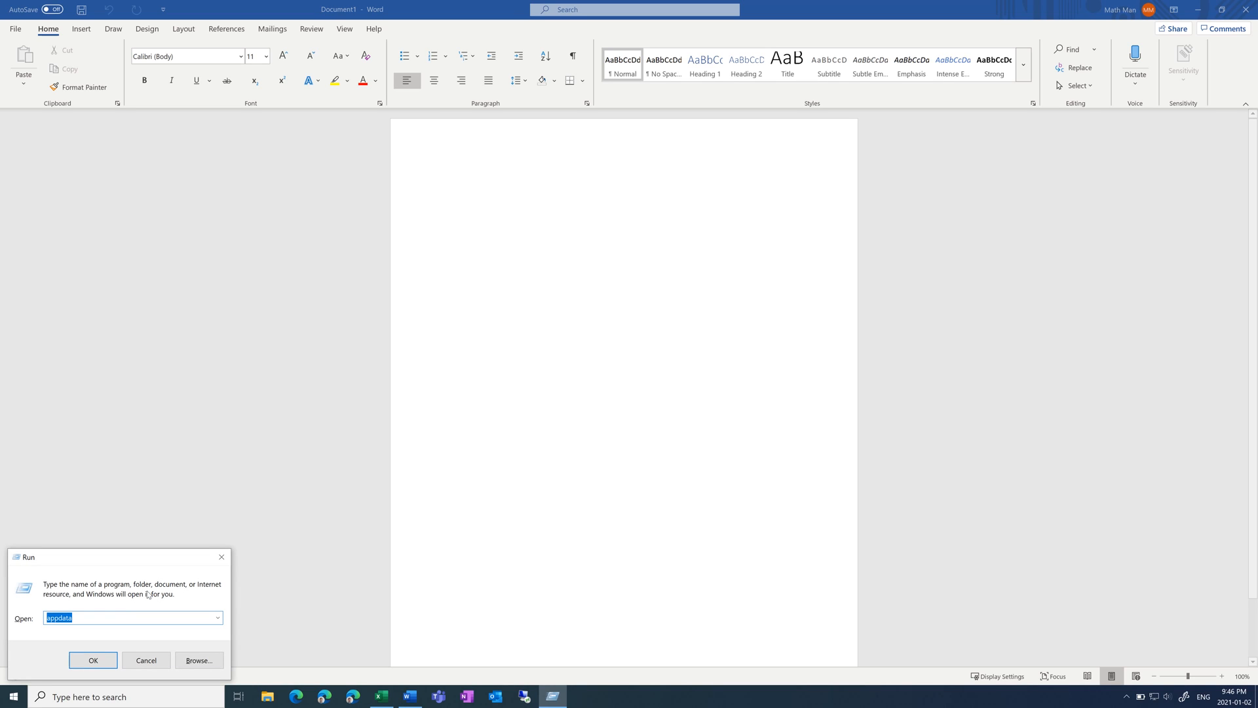
{"action": "mouse_move", "coordinate": [89, 617]}
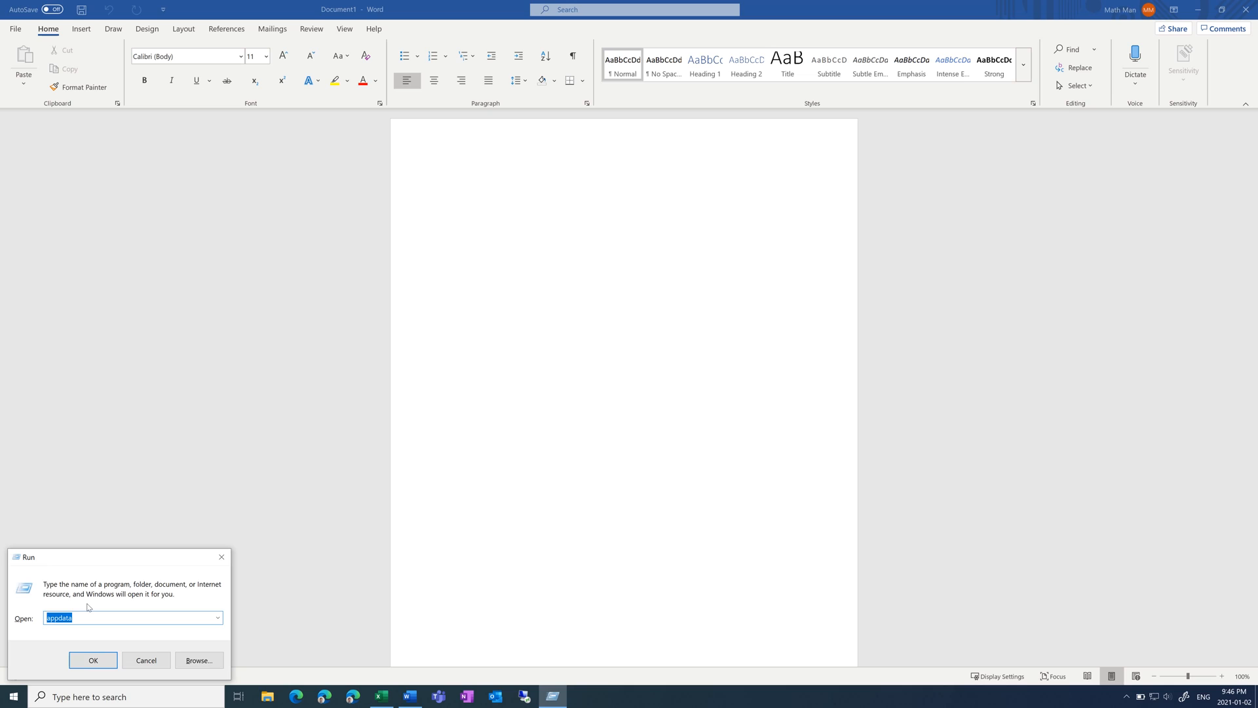
{"action": "left_click", "coordinate": [98, 618]}
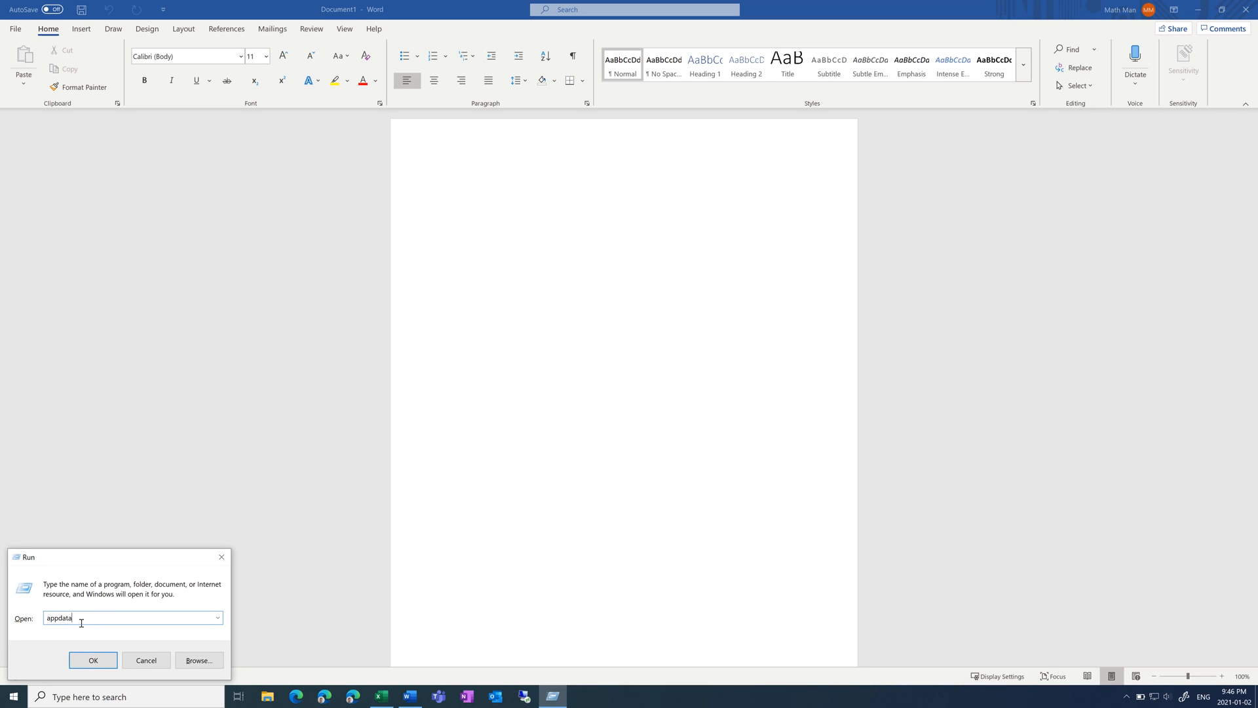
{"action": "left_click", "coordinate": [91, 660]}
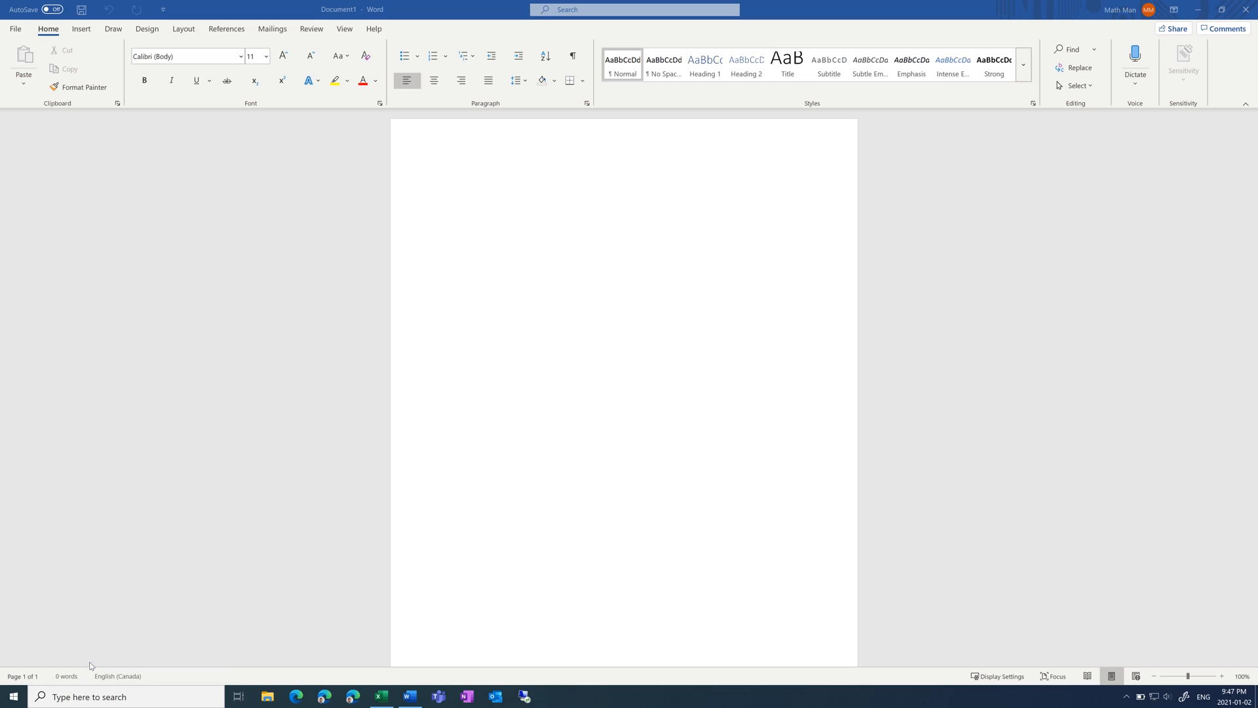
{"action": "left_click", "coordinate": [266, 696]}
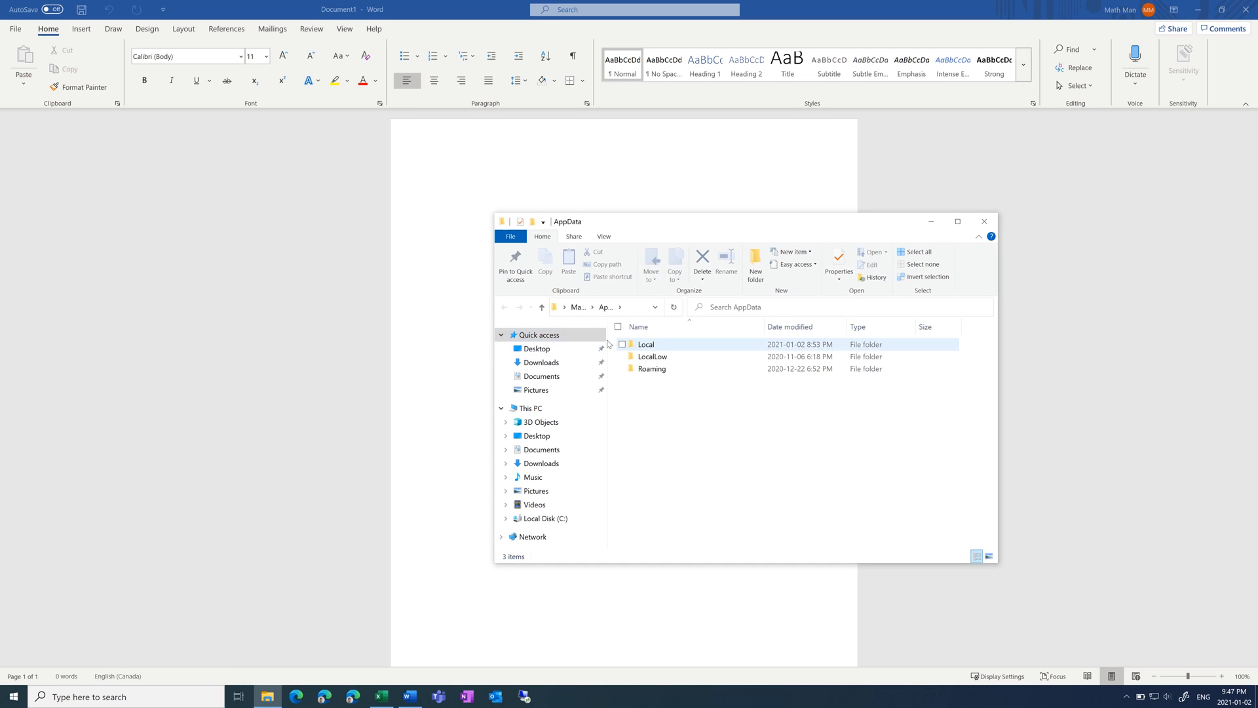
{"action": "mouse_move", "coordinate": [667, 372]}
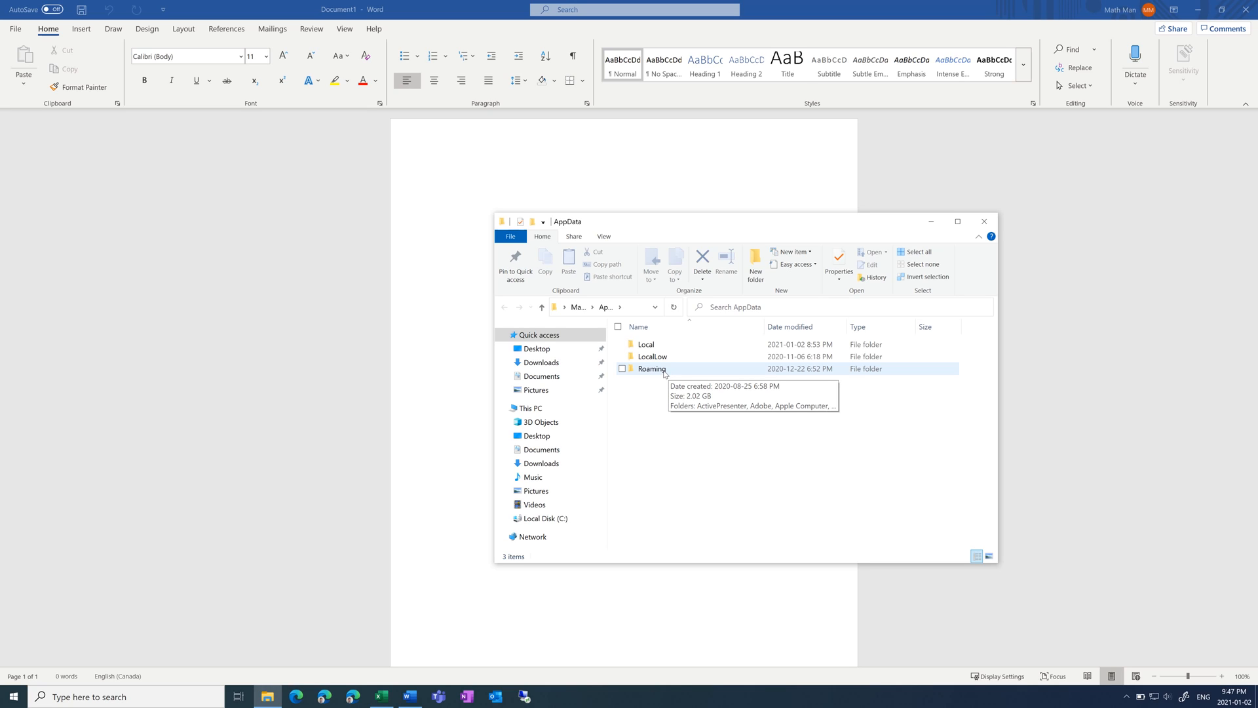
{"action": "mouse_move", "coordinate": [678, 372]}
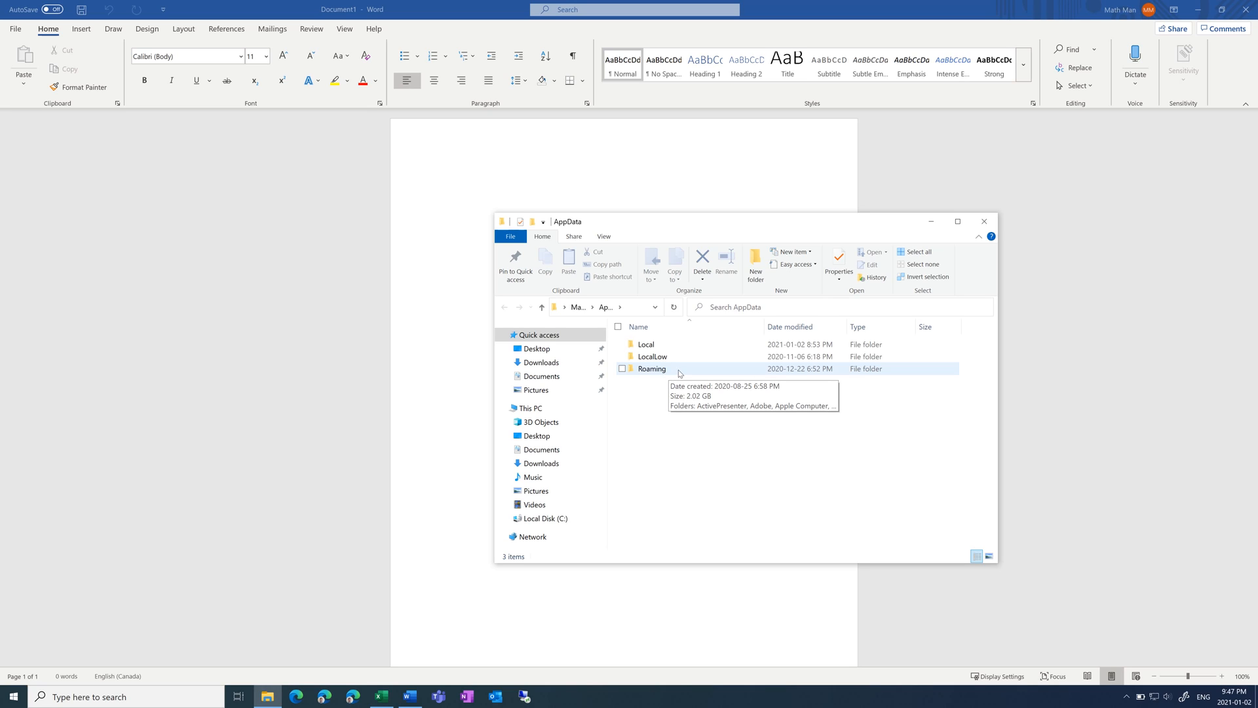
- Navigate AppData\Roaming\Microsoft\Word to show the AutoRecovery save files
{"action": "left_click", "coordinate": [651, 369]}
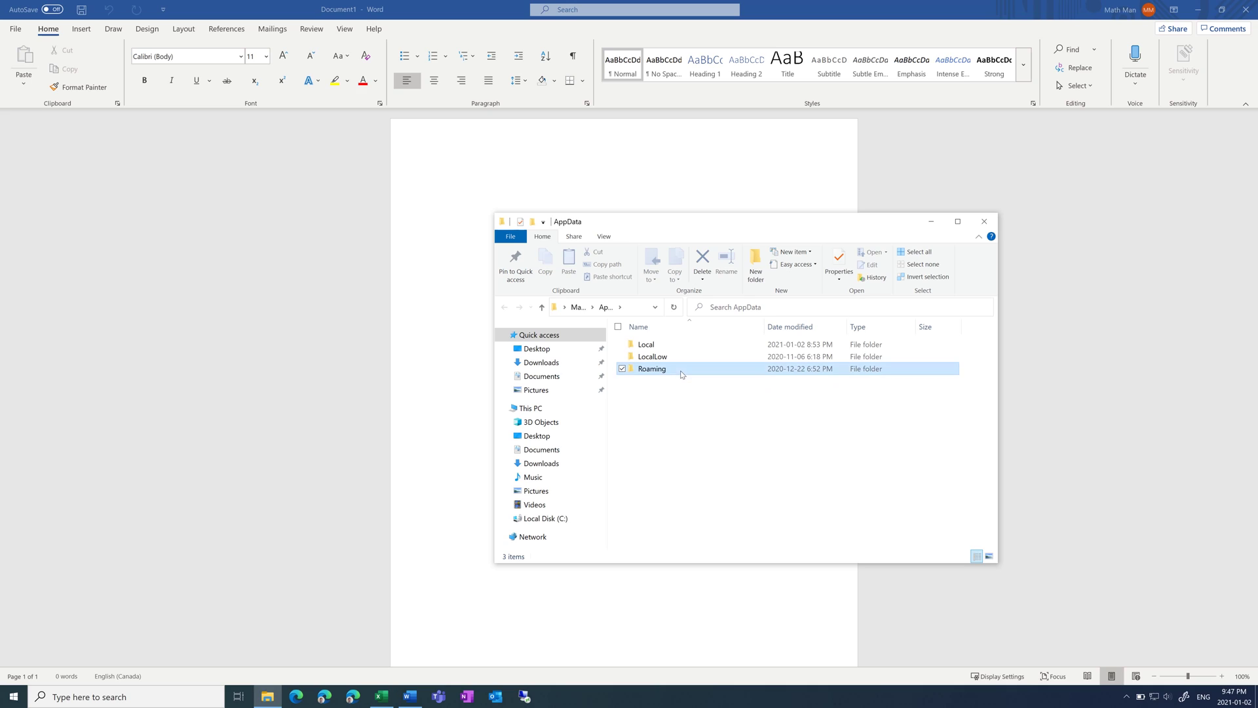
{"action": "double_click", "coordinate": [650, 369]}
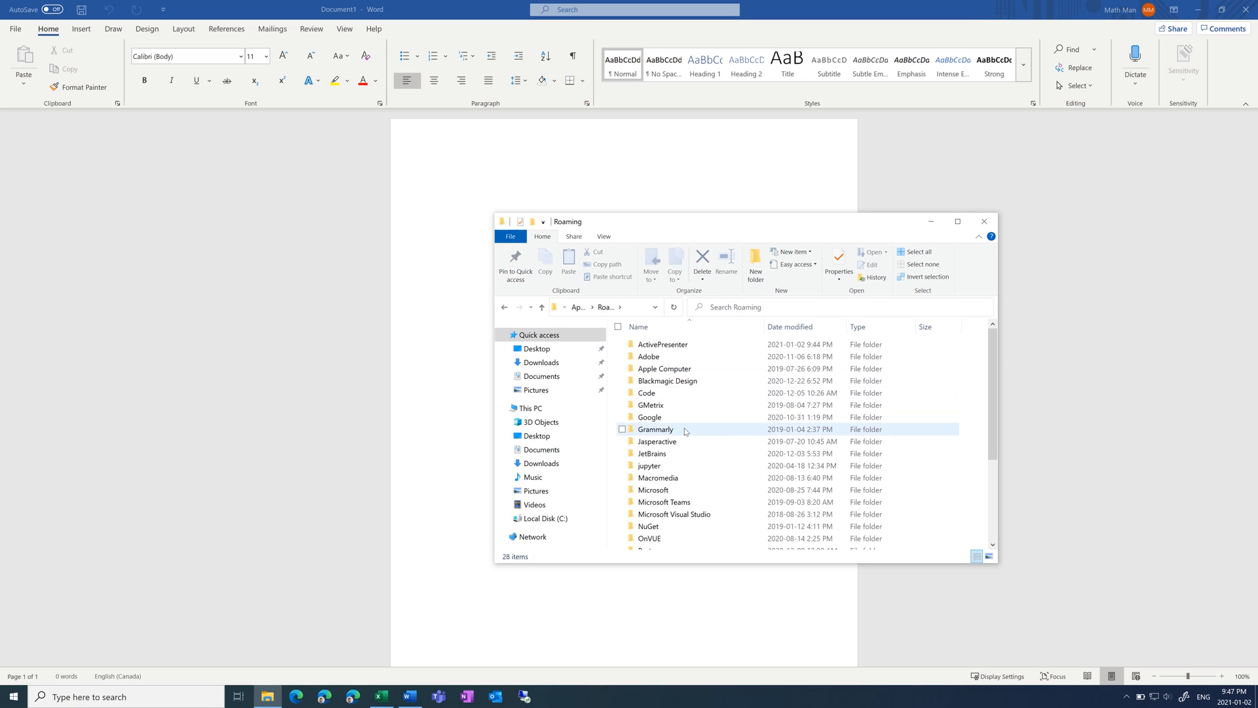
{"action": "scroll", "scroll_direction": "down", "scroll_amount": 3}
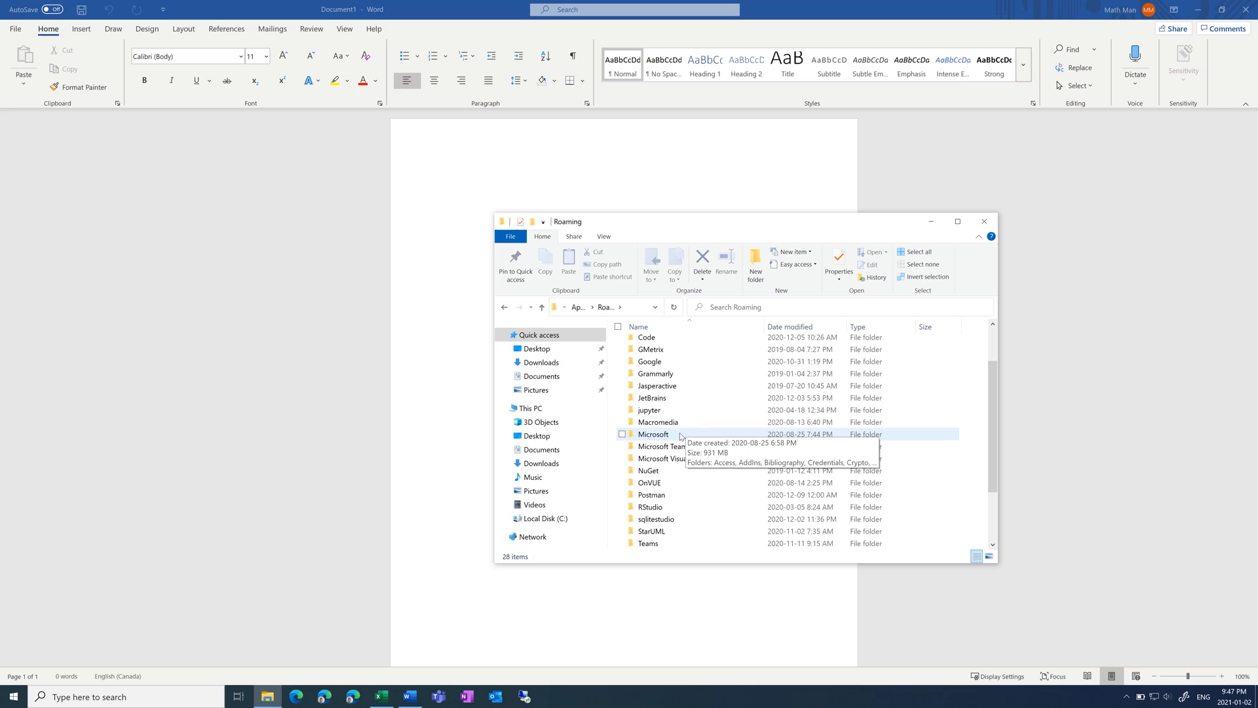
{"action": "double_click", "coordinate": [652, 434]}
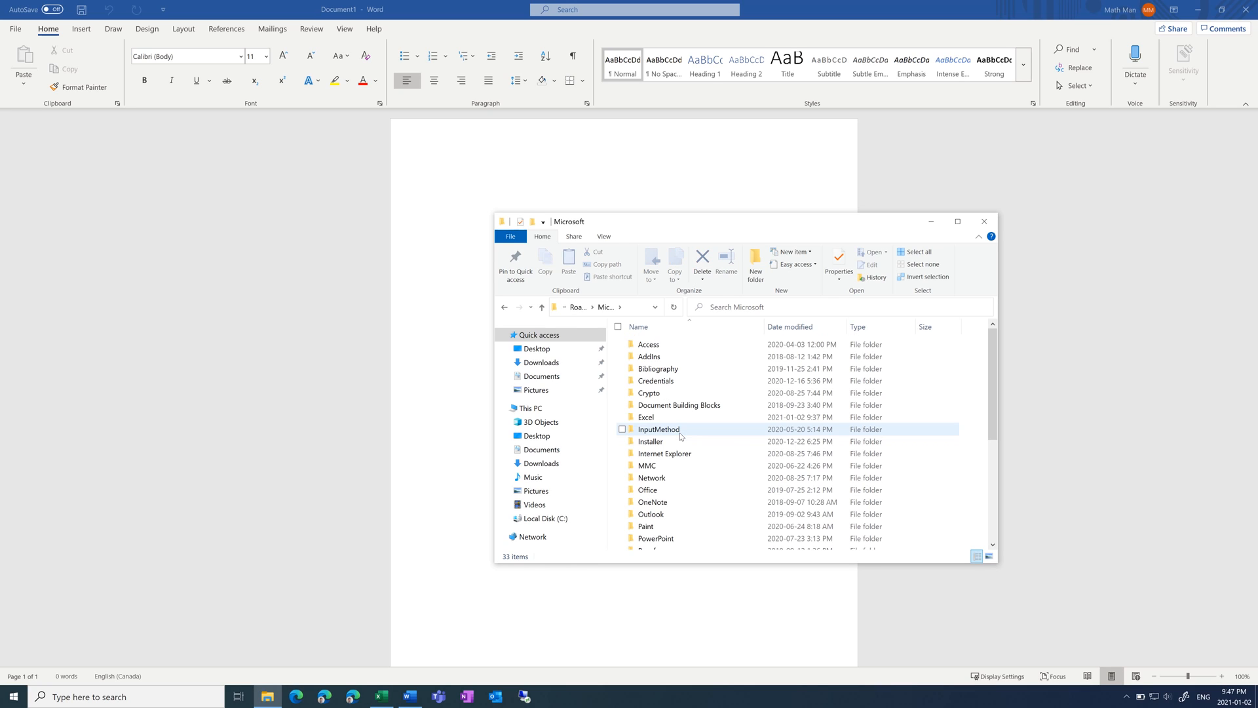
{"action": "scroll", "scroll_direction": "down", "scroll_amount": 3}
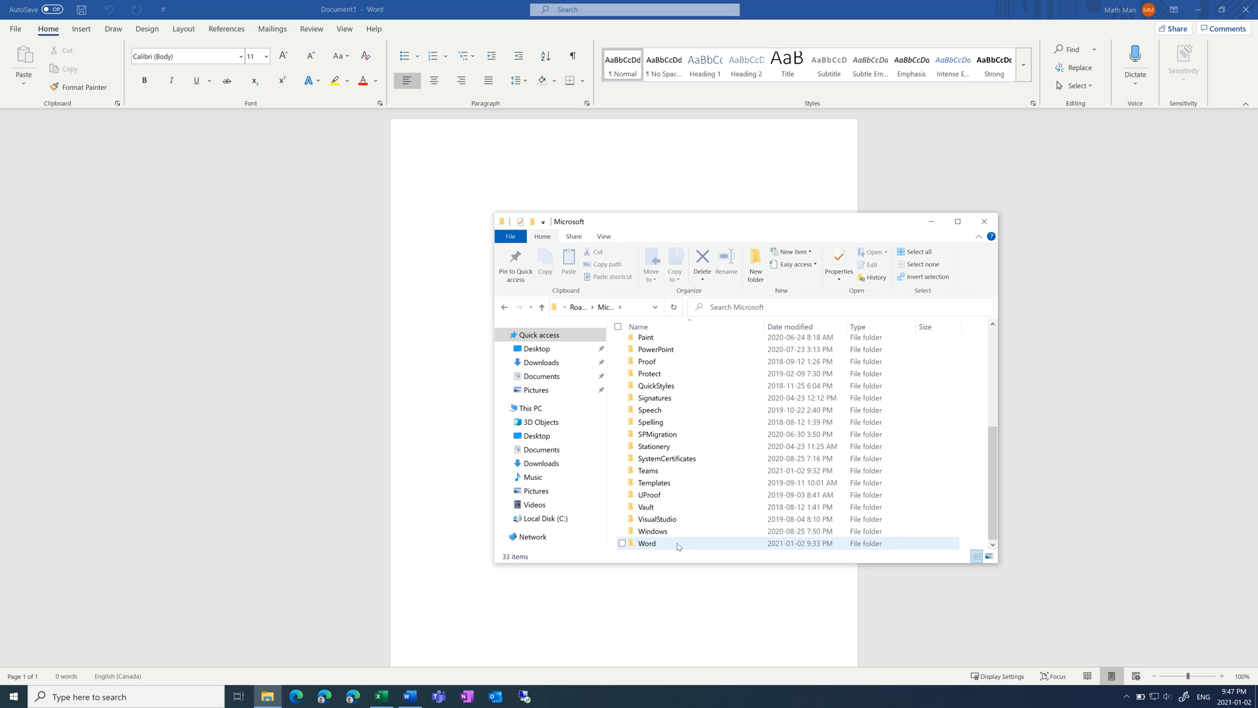
{"action": "left_click", "coordinate": [647, 544]}
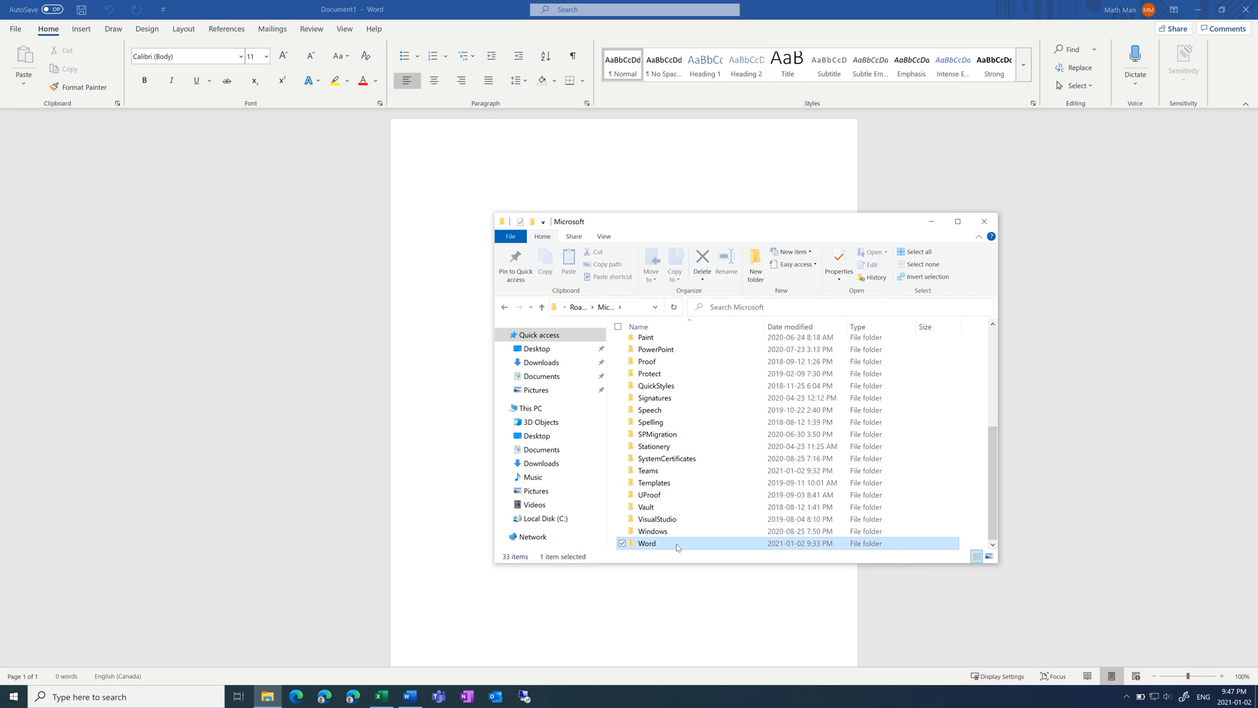
{"action": "double_click", "coordinate": [646, 543]}
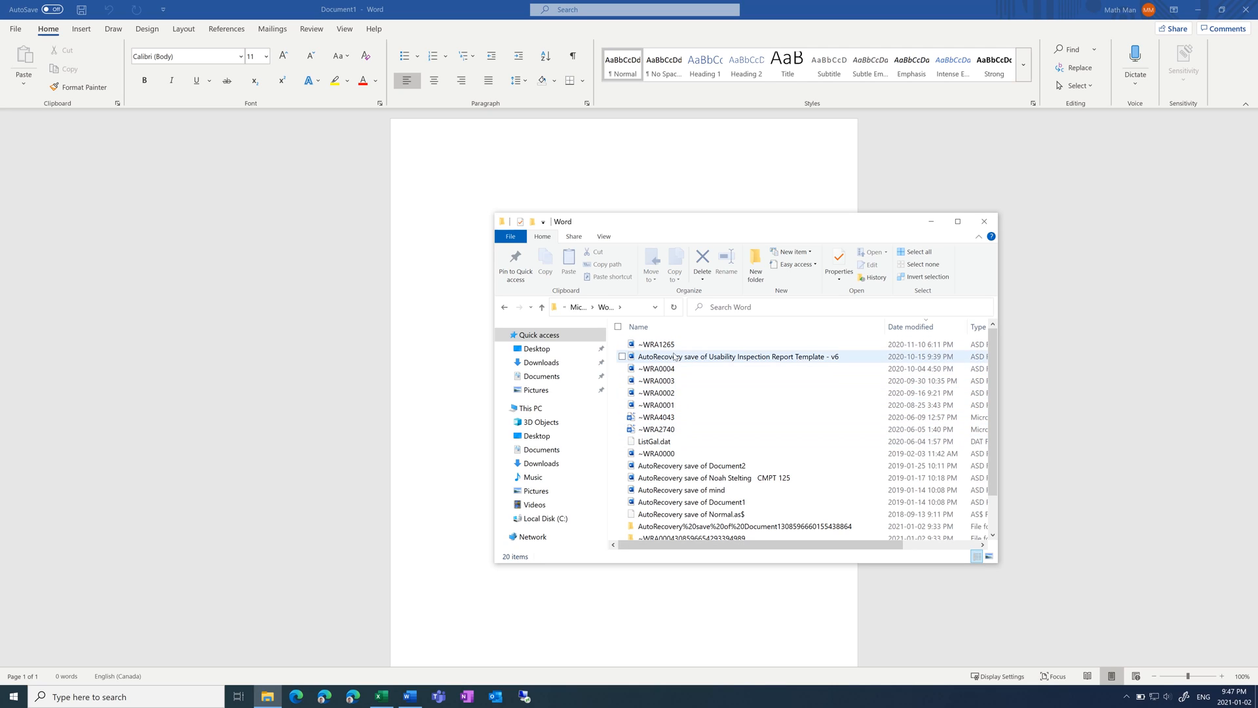
{"action": "mouse_move", "coordinate": [677, 405]}
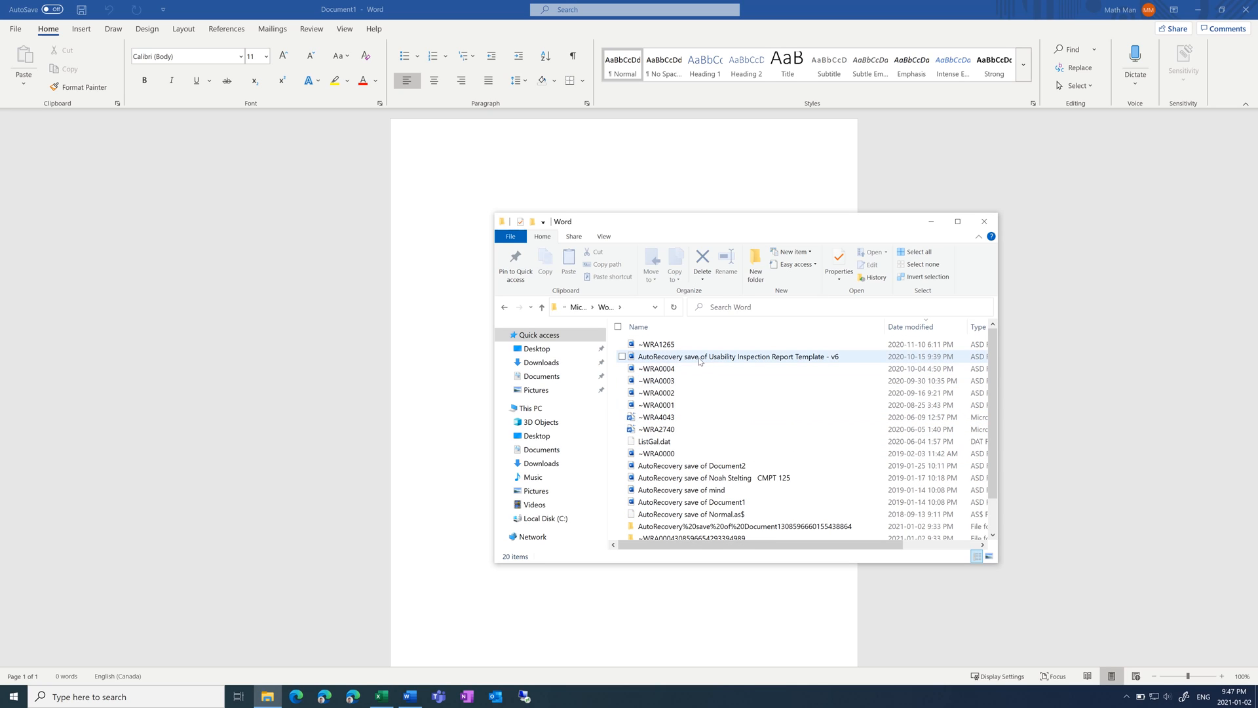
{"action": "mouse_move", "coordinate": [732, 361]}
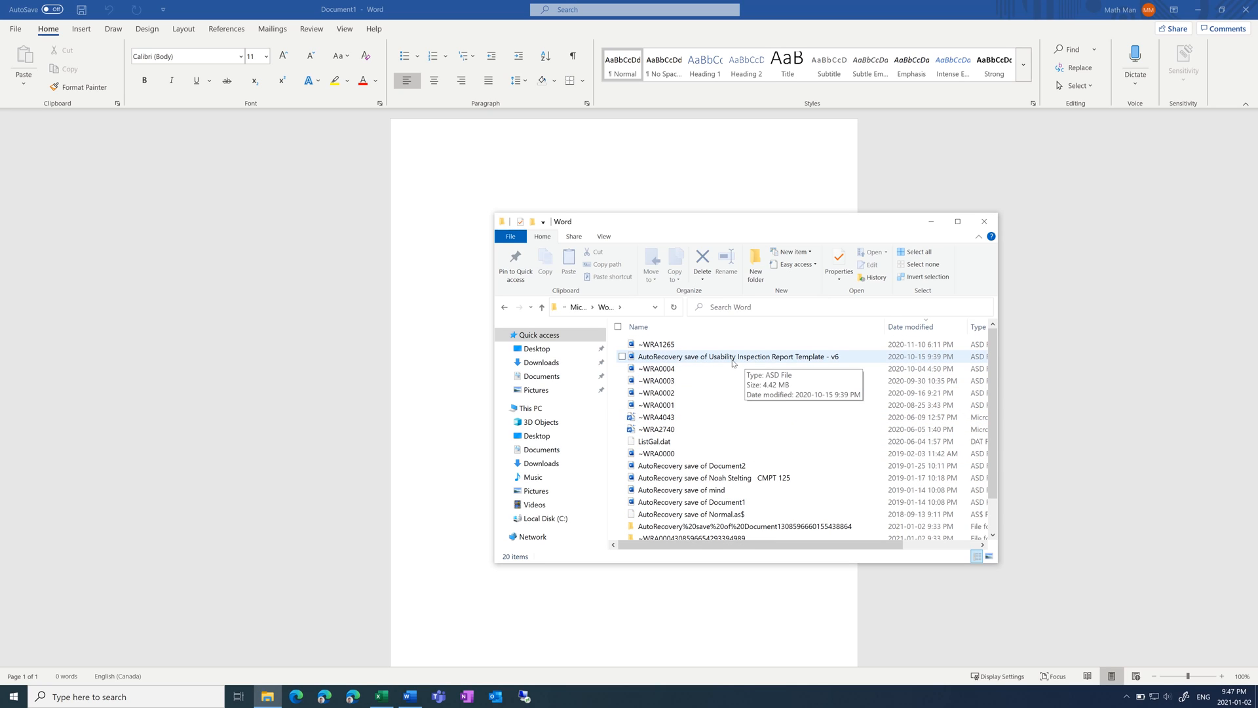
{"action": "mouse_move", "coordinate": [792, 359]}
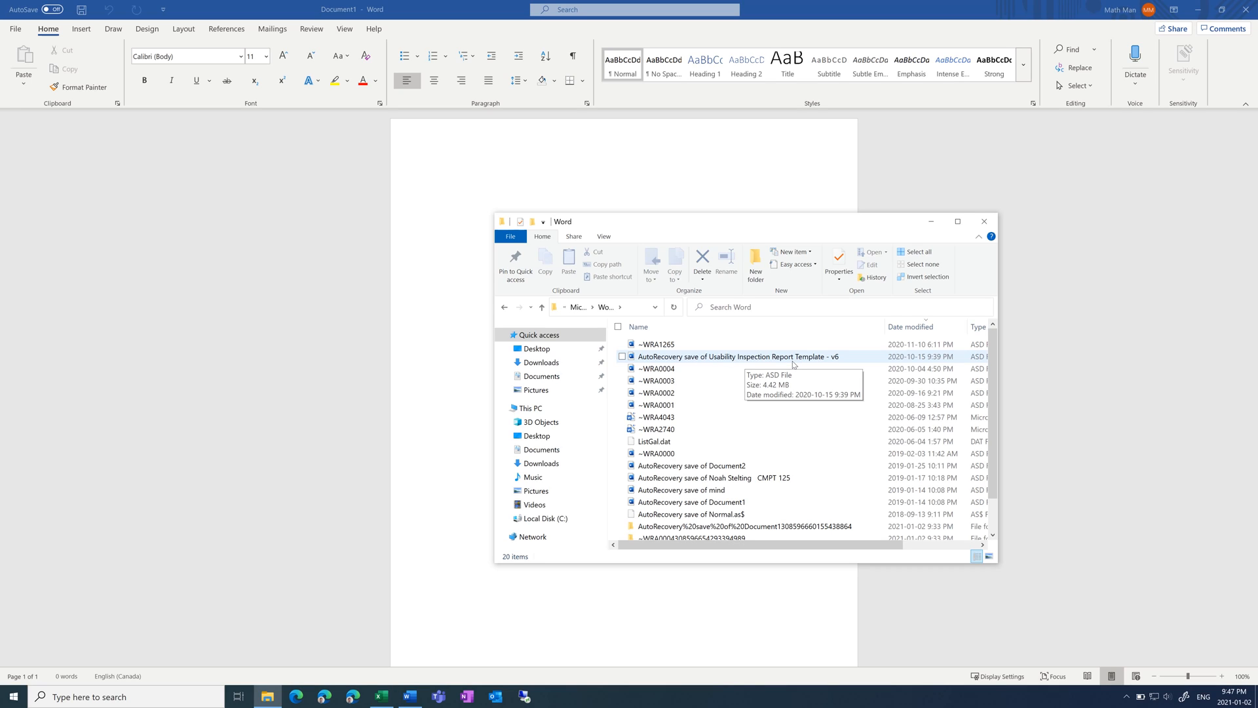
{"action": "left_click", "coordinate": [656, 368]}
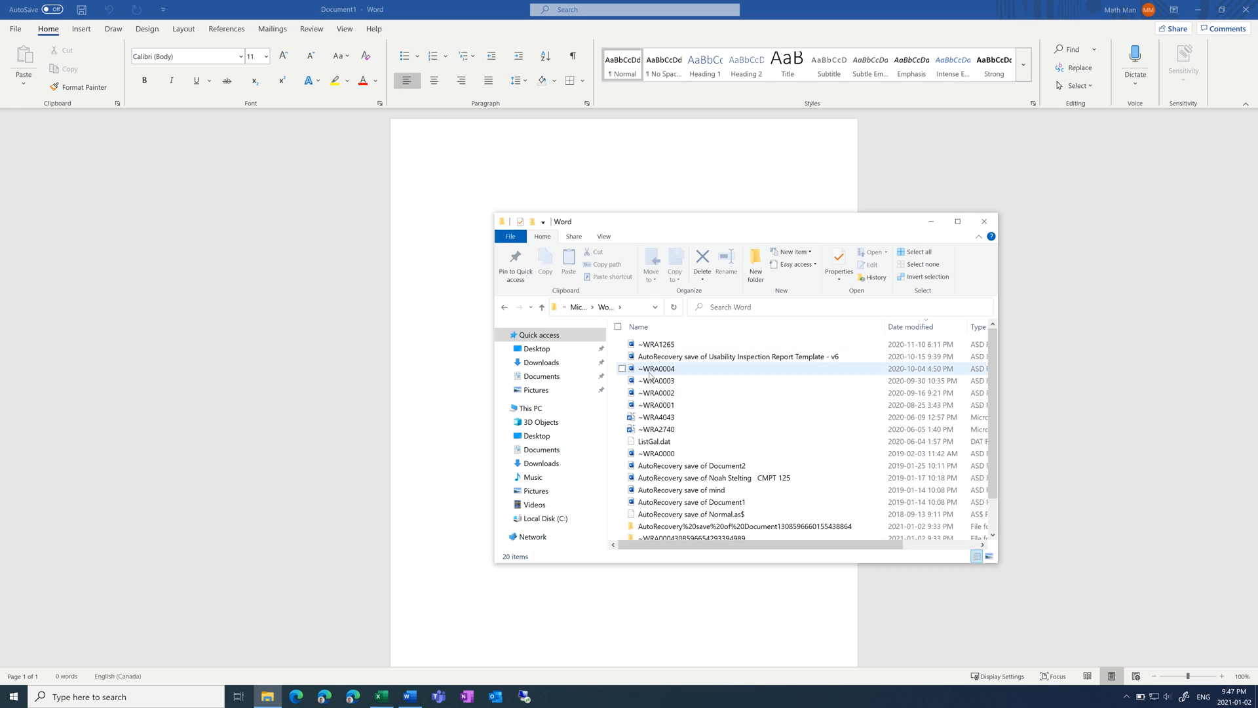
{"action": "mouse_move", "coordinate": [652, 370]}
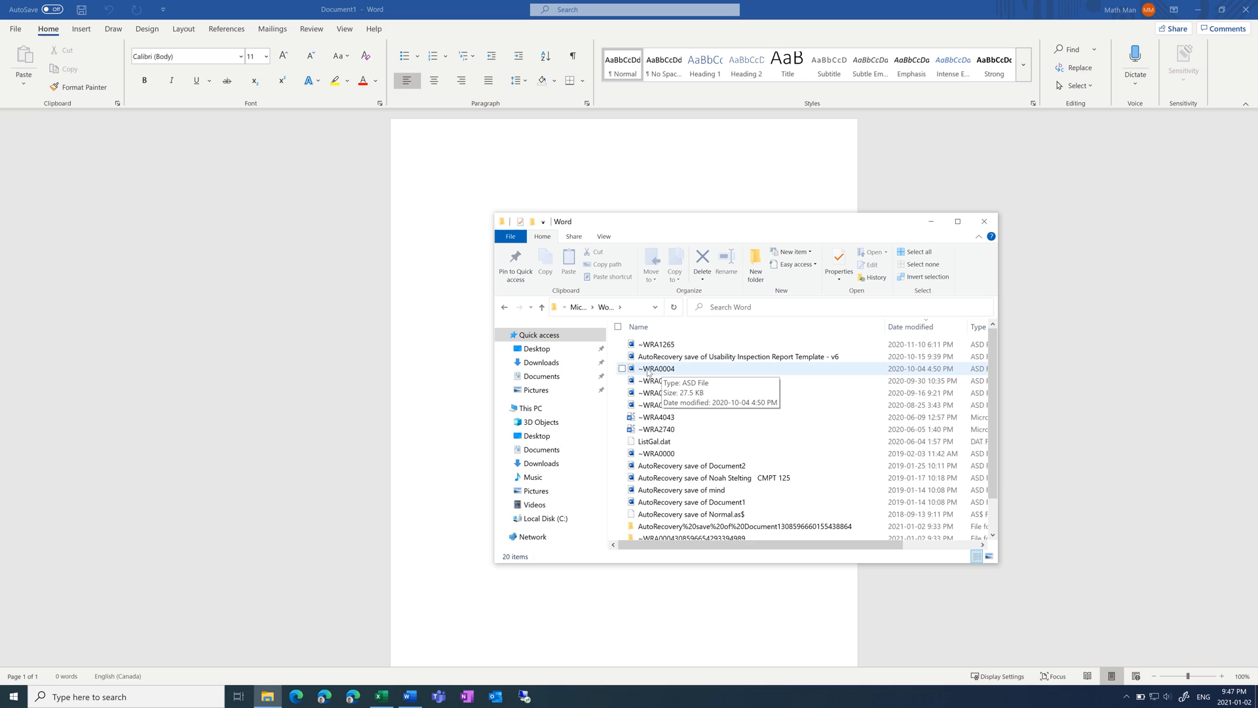
{"action": "mouse_move", "coordinate": [681, 371]}
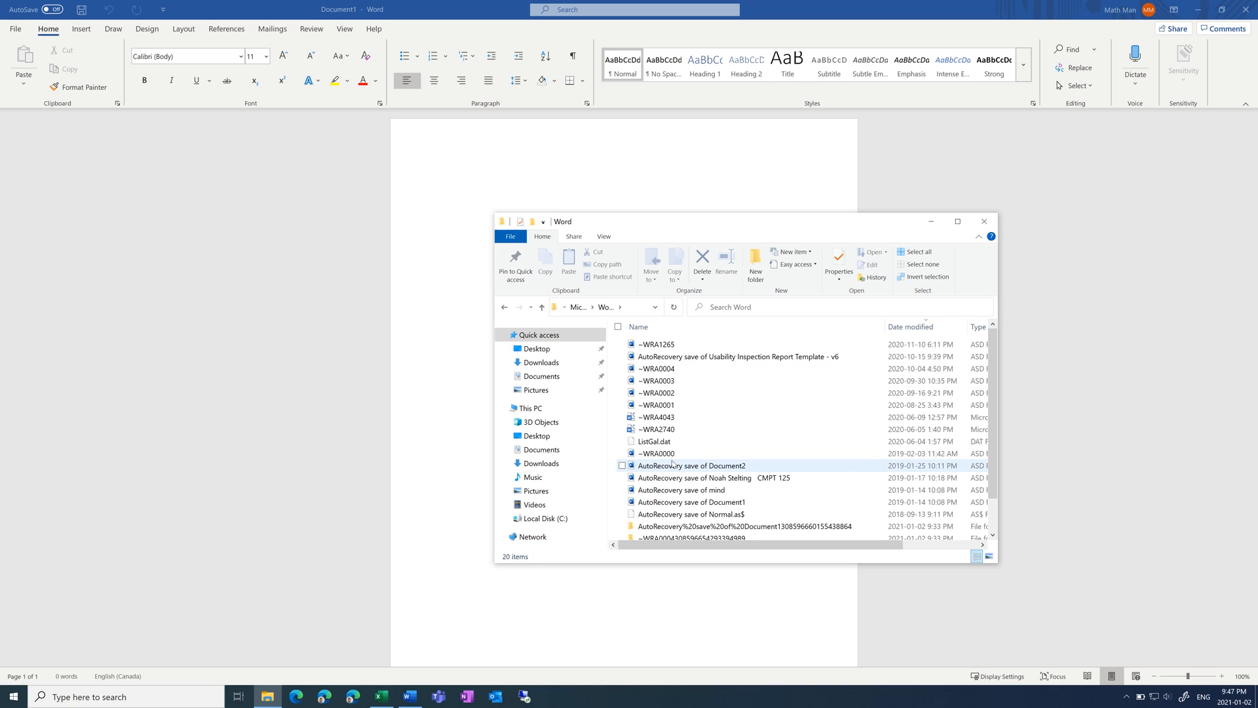
{"action": "mouse_move", "coordinate": [692, 465]}
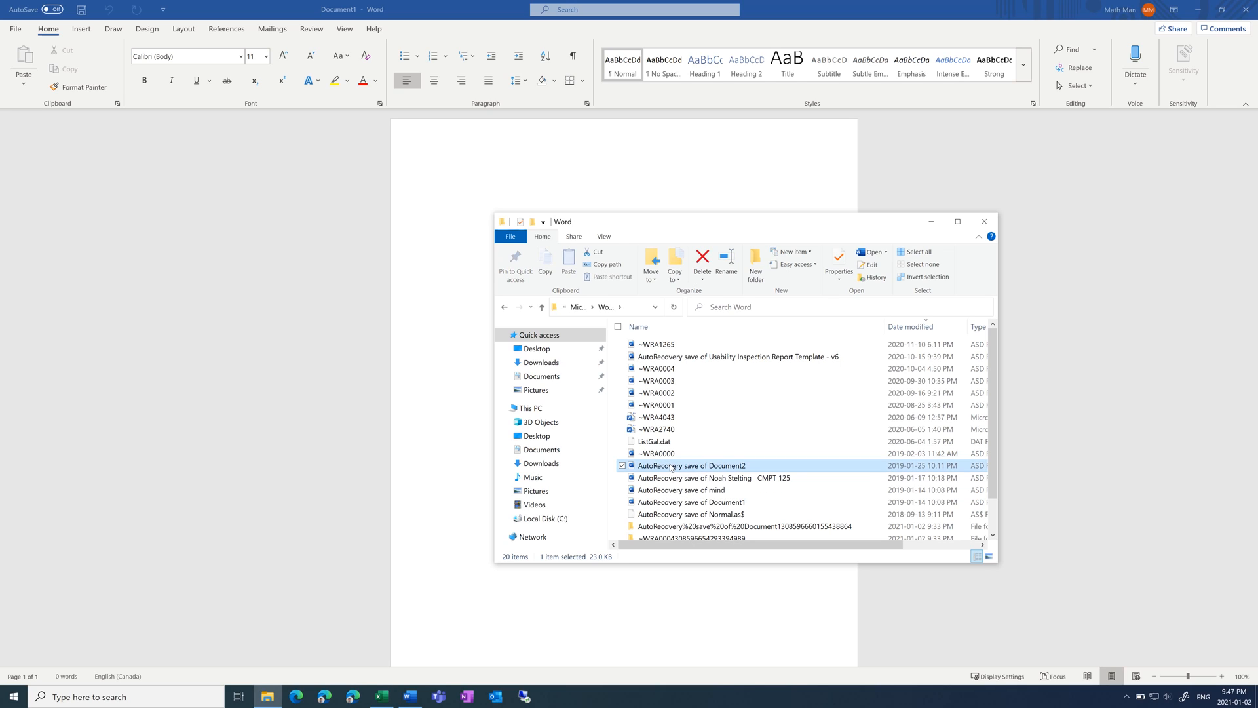
- Open 'AutoRecovery save of Document2' read-only in Word to view its contents
{"action": "double_click", "coordinate": [692, 466]}
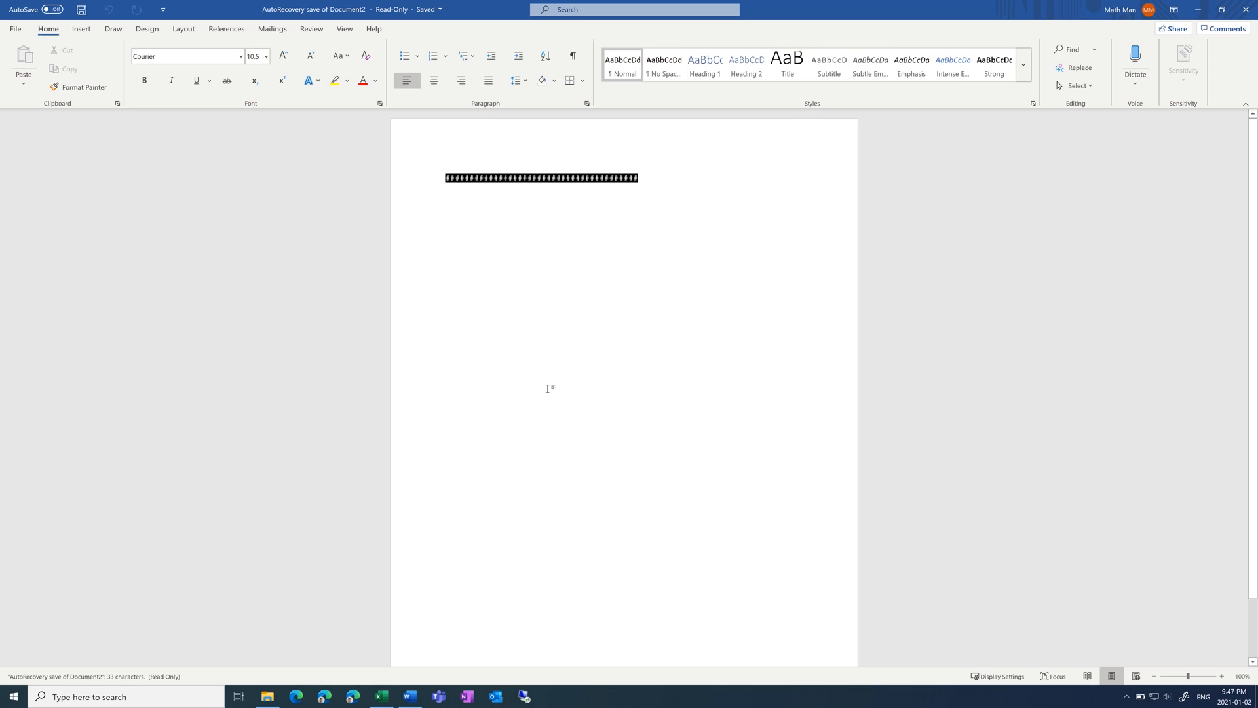
{"action": "mouse_move", "coordinate": [579, 233]}
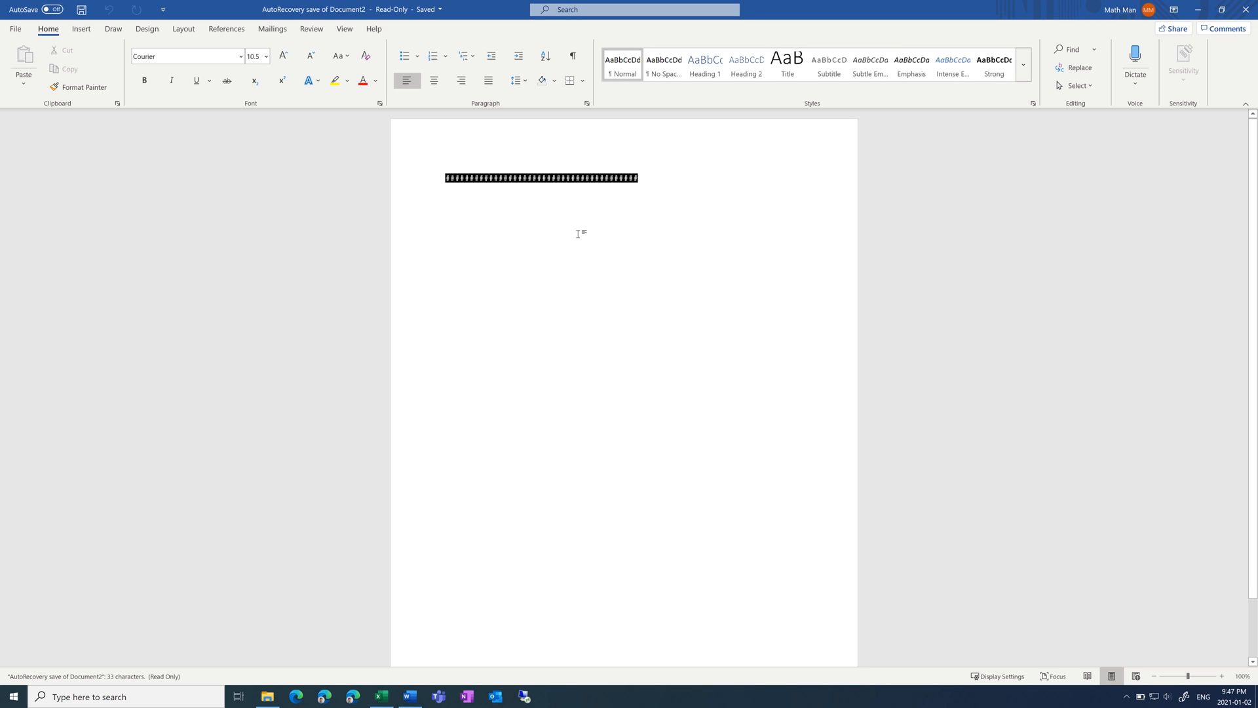